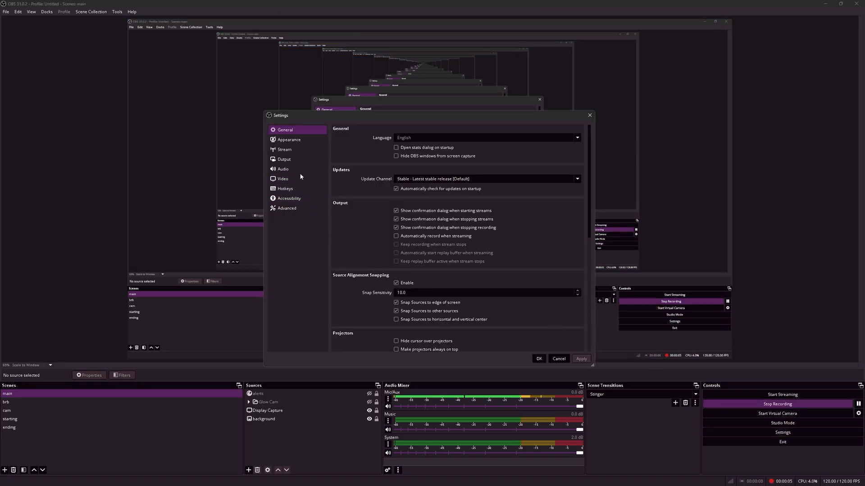
- Show the Output page's Recording tab with Hybrid MP4 and NVENC HEVC
{"action": "left_click", "coordinate": [283, 179]}
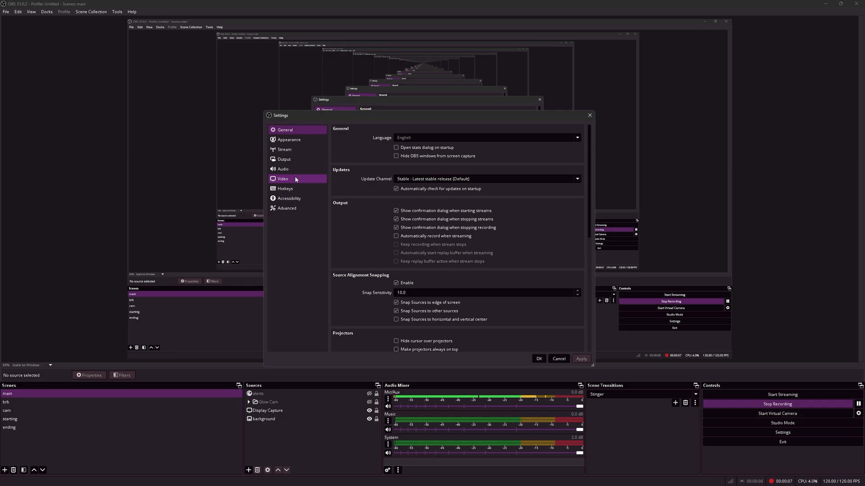
{"action": "left_click", "coordinate": [283, 159]}
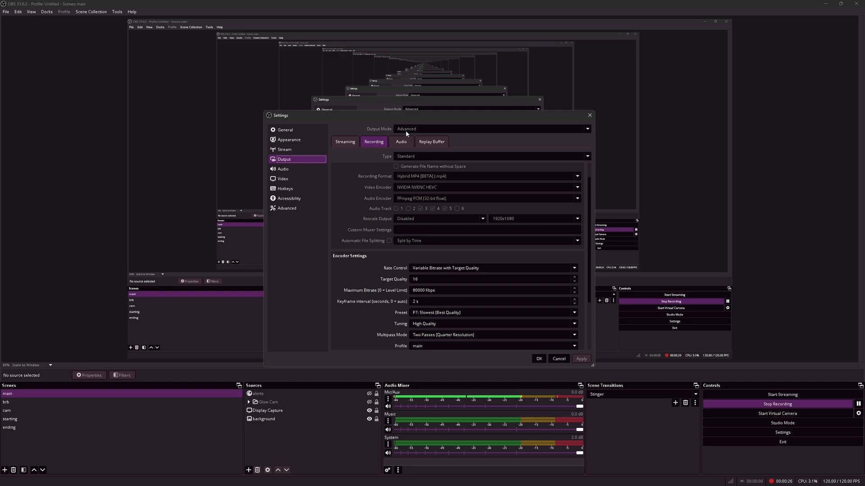
{"action": "mouse_move", "coordinate": [416, 178]}
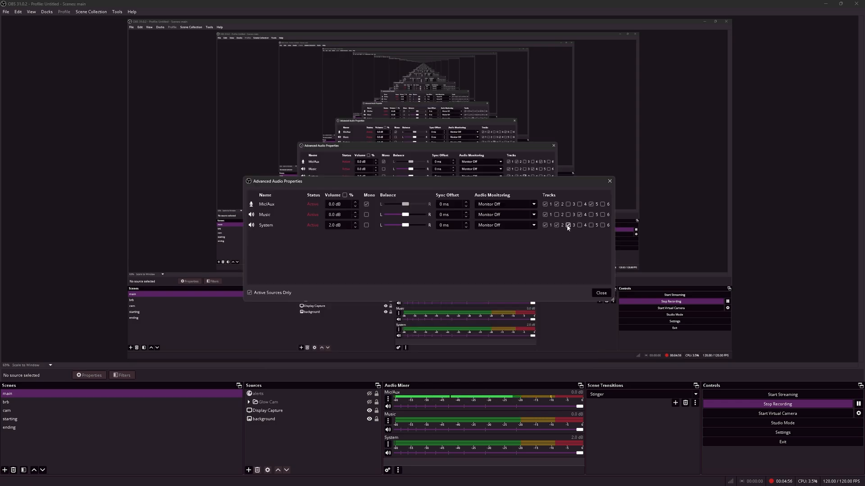
- Assign System to track 3, Music to track 4 and Mic/Aux to track 5
{"action": "left_click", "coordinate": [579, 215]}
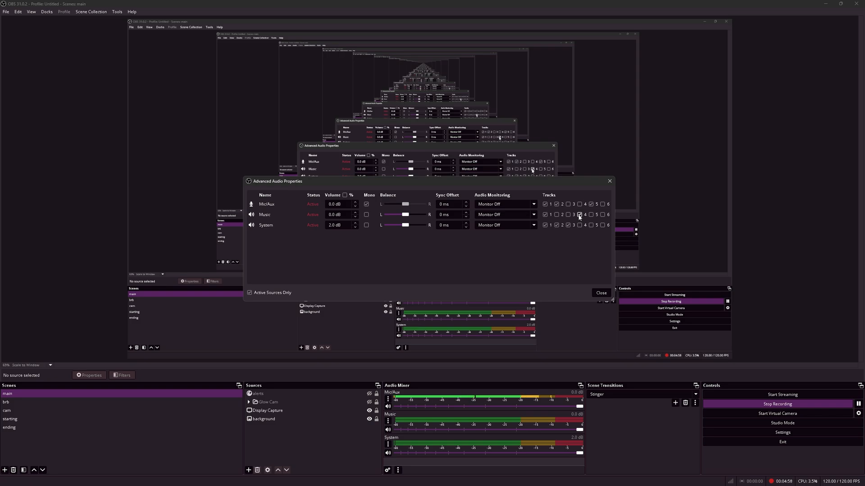
{"action": "left_click", "coordinate": [591, 204]}
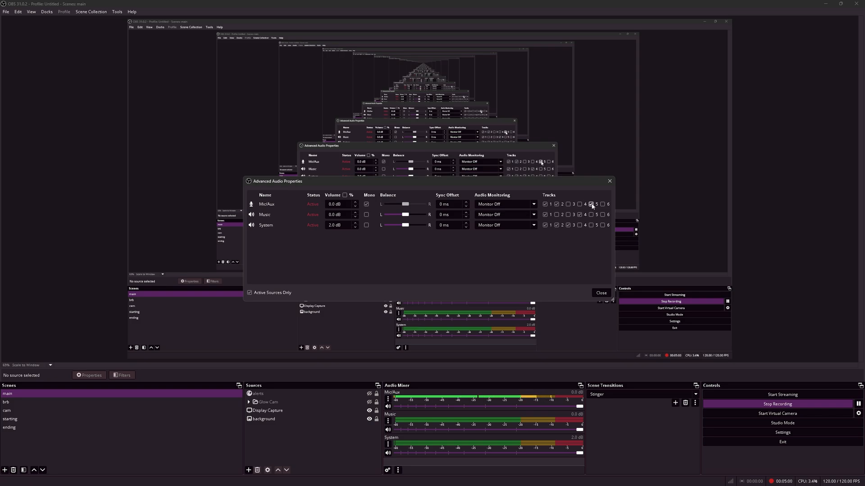
{"action": "left_click", "coordinate": [591, 204]}
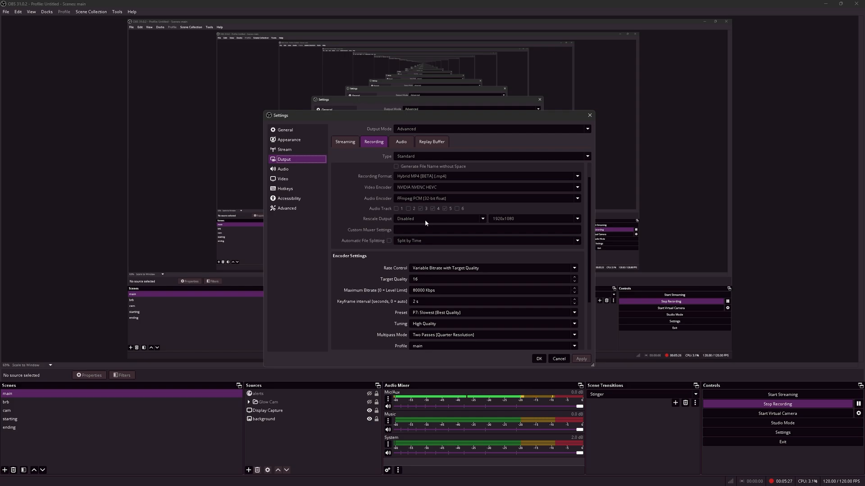
- Choose Variable Bitrate with Target Quality and select the Target Quality value for entering 16
{"action": "scroll", "scroll_direction": "down", "scroll_amount": 3}
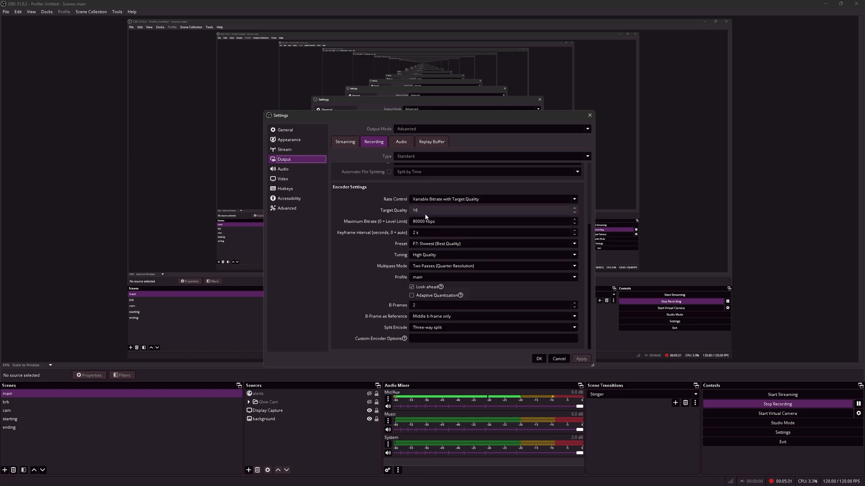
{"action": "mouse_move", "coordinate": [434, 217]}
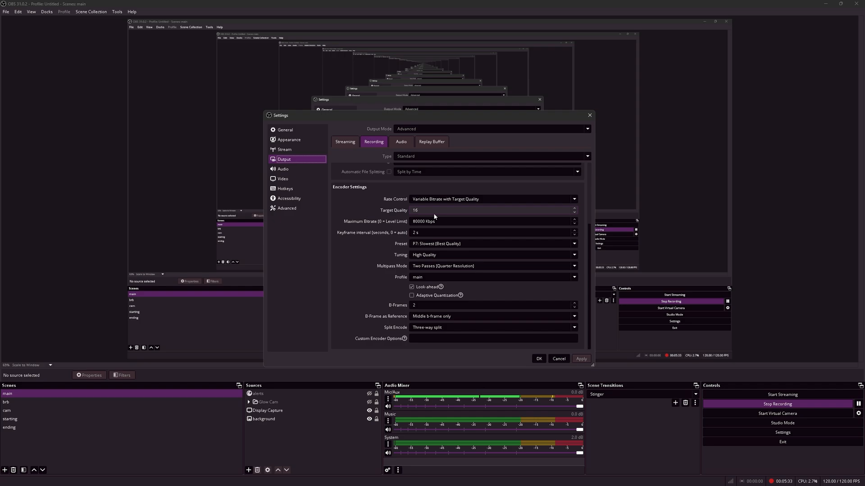
{"action": "left_click", "coordinate": [493, 199]}
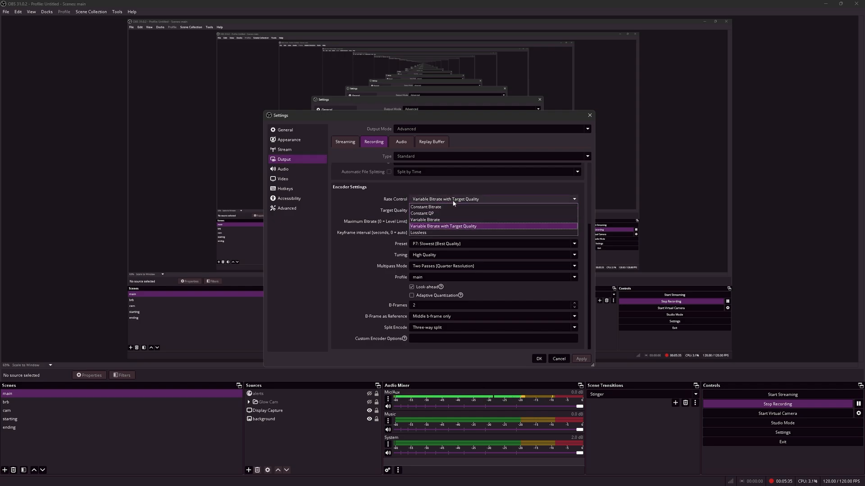
{"action": "left_click", "coordinate": [443, 226]}
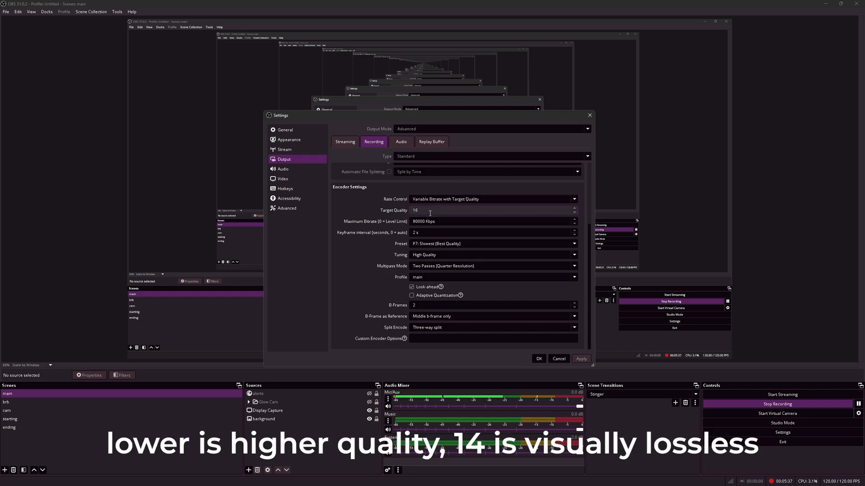
{"action": "triple_click", "coordinate": [418, 210]}
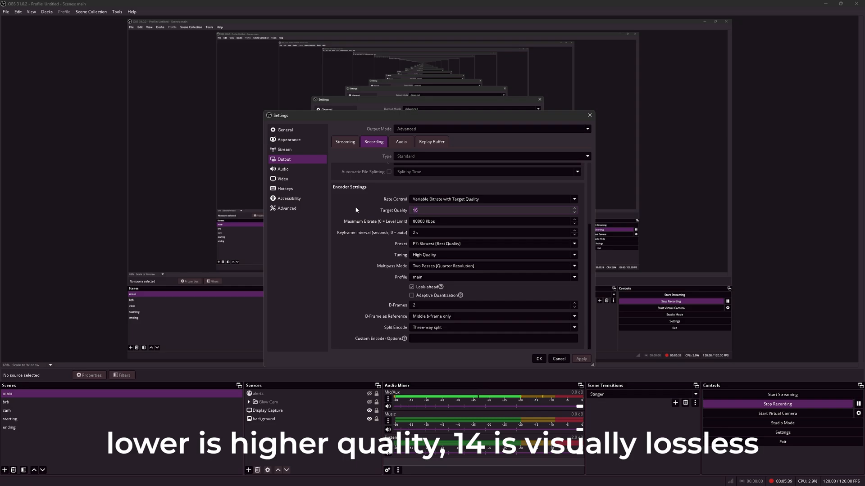
{"action": "mouse_move", "coordinate": [369, 224]}
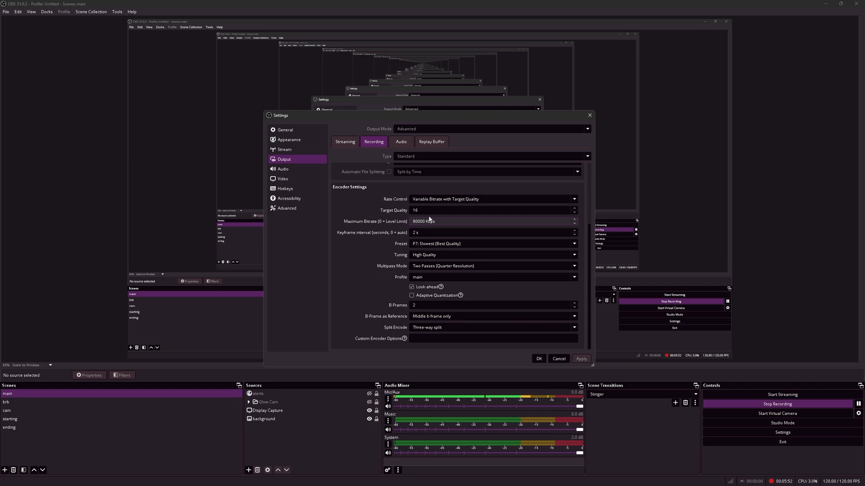
{"action": "mouse_move", "coordinate": [425, 229]}
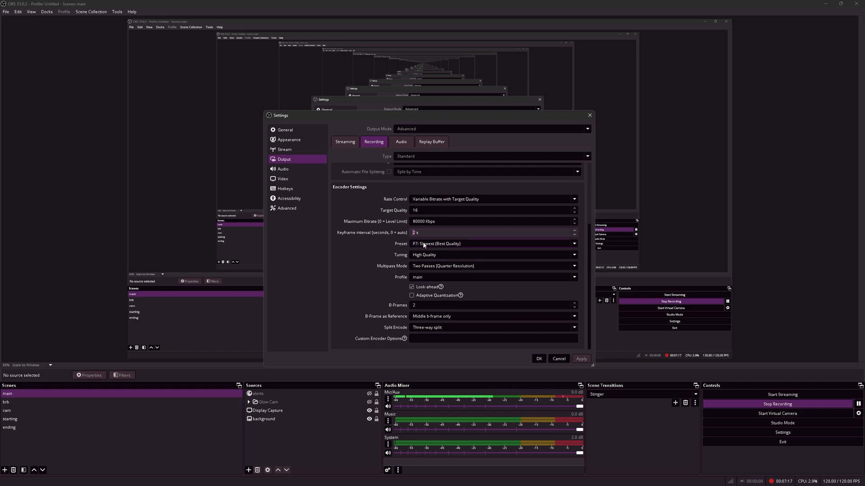
- Keep the encoder preset at P7: Slowest (Best Quality)
{"action": "left_click", "coordinate": [493, 244]}
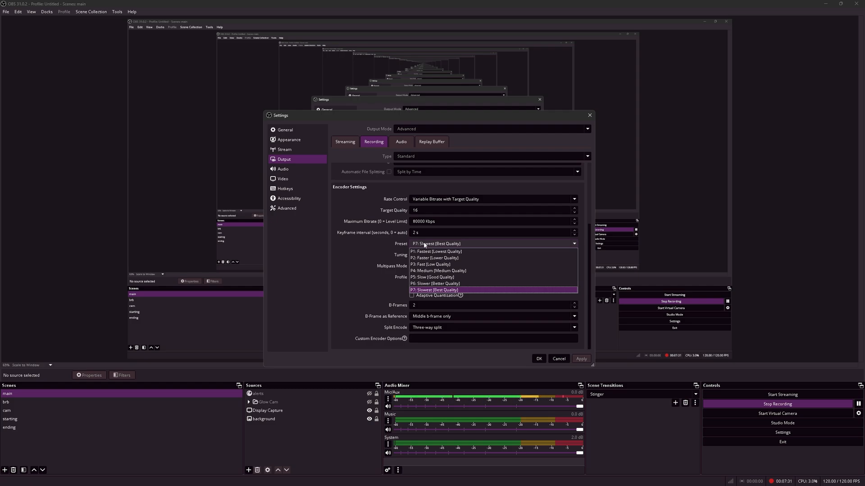
{"action": "mouse_move", "coordinate": [377, 251]}
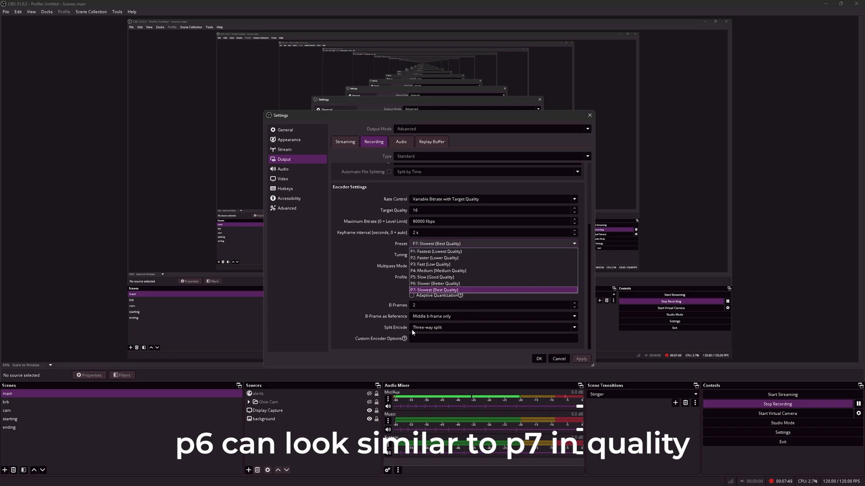
{"action": "left_click", "coordinate": [492, 266]}
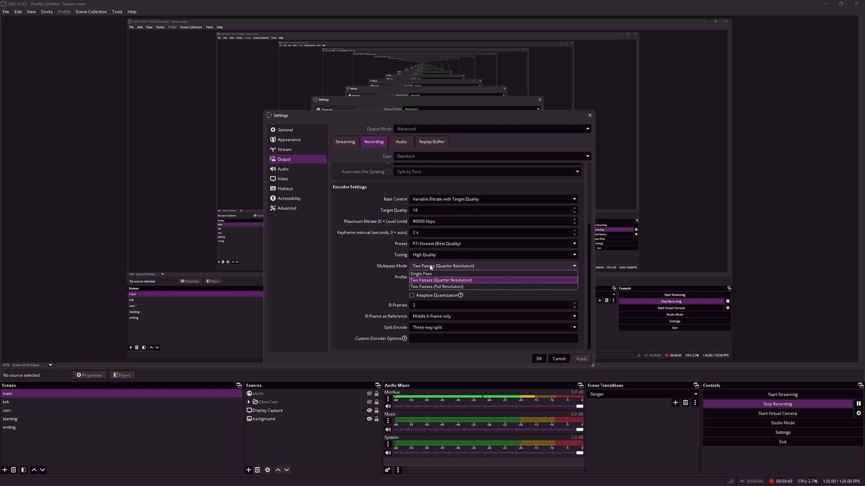
- Keep Multipass Mode at Two Passes (Quarter Resolution)
{"action": "left_click", "coordinate": [493, 277]}
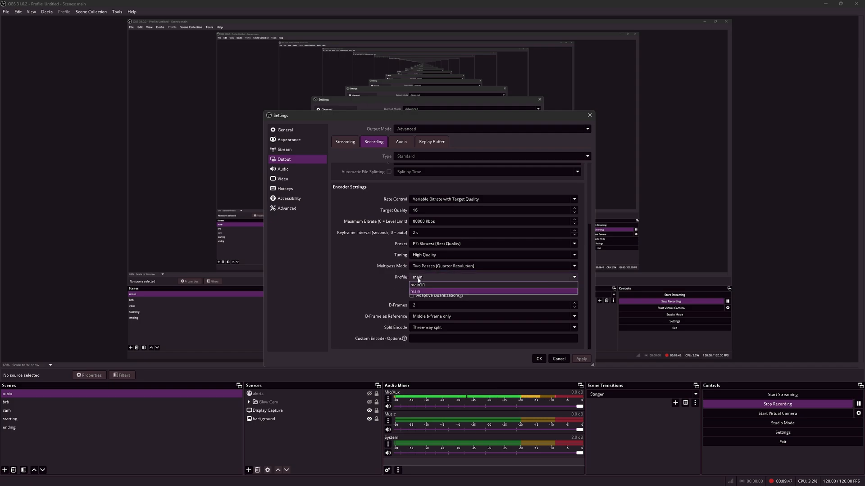
{"action": "mouse_move", "coordinate": [418, 285]}
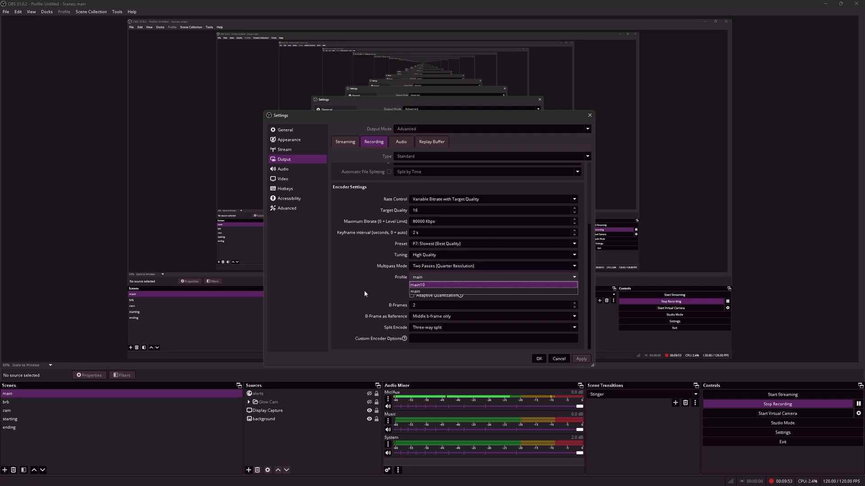
- Keep the encoder profile at main, leaving Look-ahead on and Adaptive Quantization off
{"action": "left_click", "coordinate": [414, 291]}
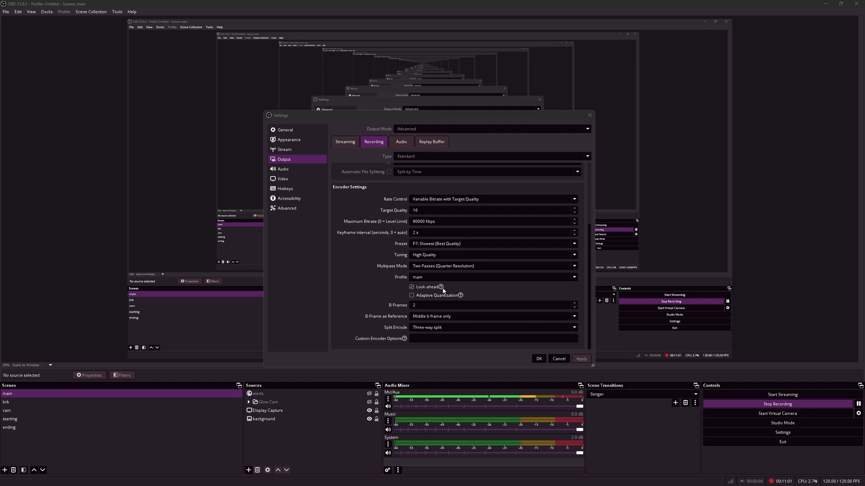
{"action": "mouse_move", "coordinate": [440, 286]}
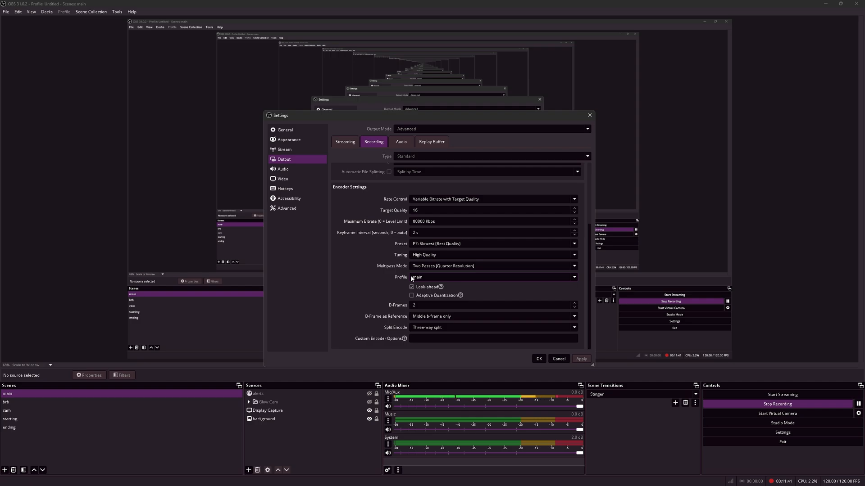
{"action": "mouse_move", "coordinate": [460, 295]}
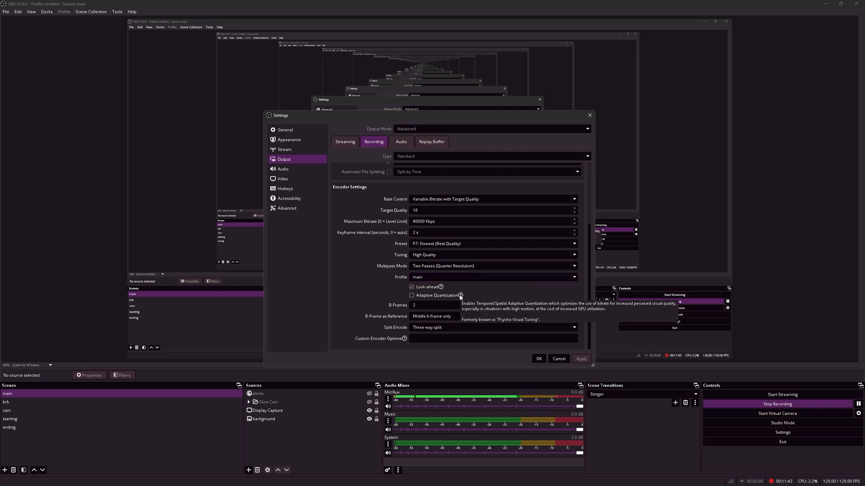
{"action": "left_click", "coordinate": [344, 141]}
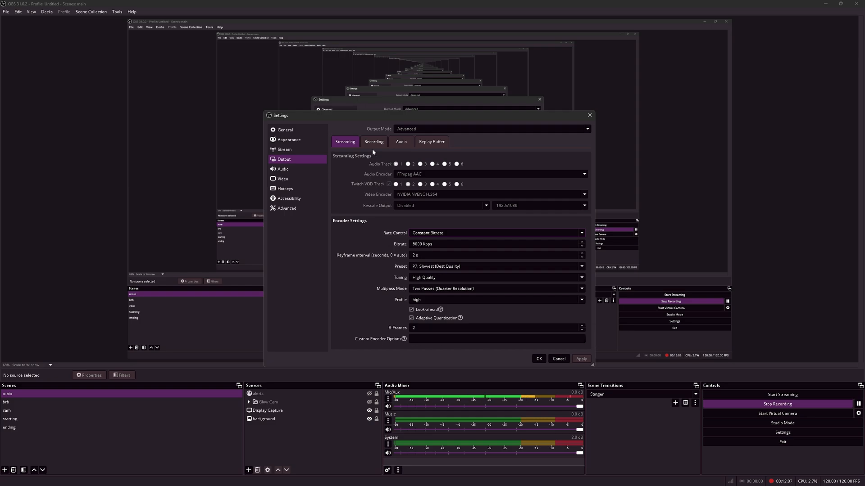
{"action": "left_click", "coordinate": [373, 141]}
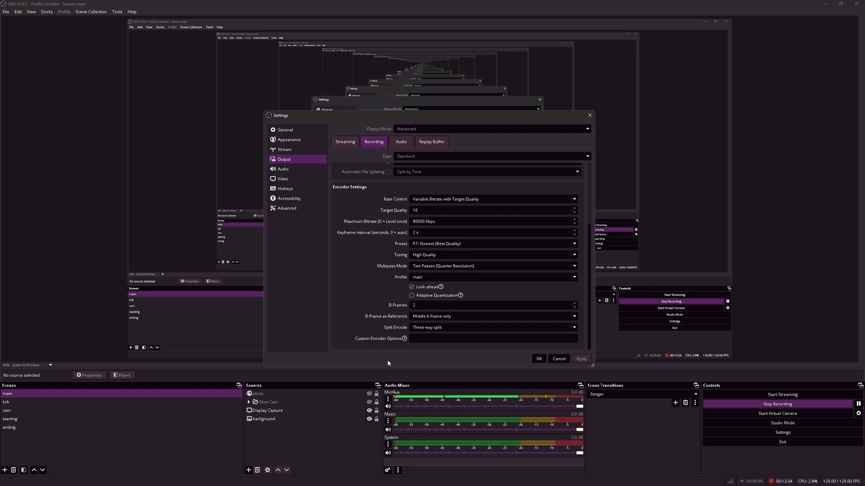
{"action": "left_click", "coordinate": [493, 327]}
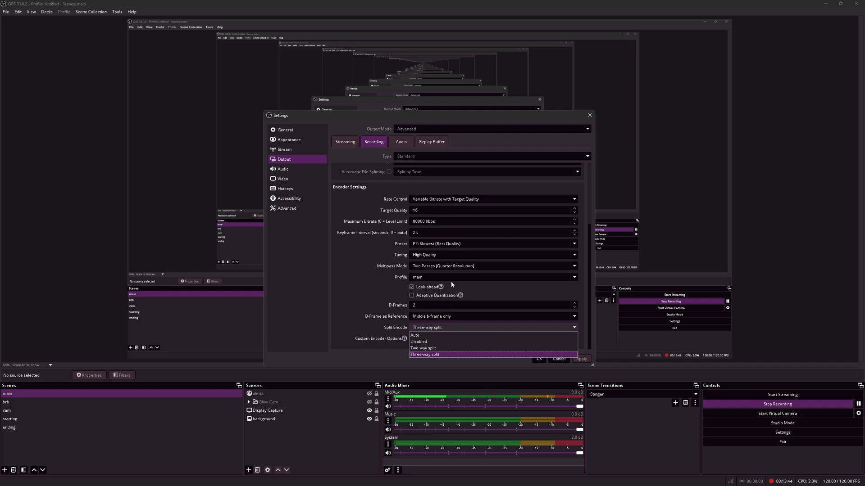
{"action": "left_click", "coordinate": [424, 354]}
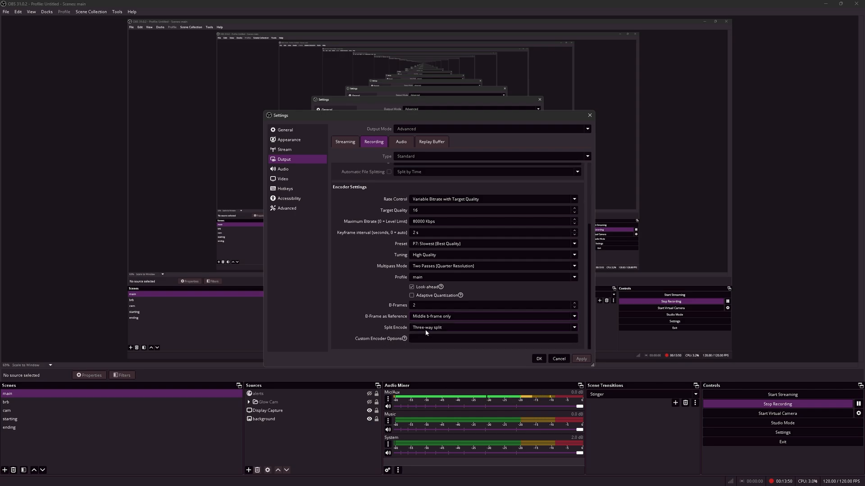
{"action": "left_click", "coordinate": [493, 327]}
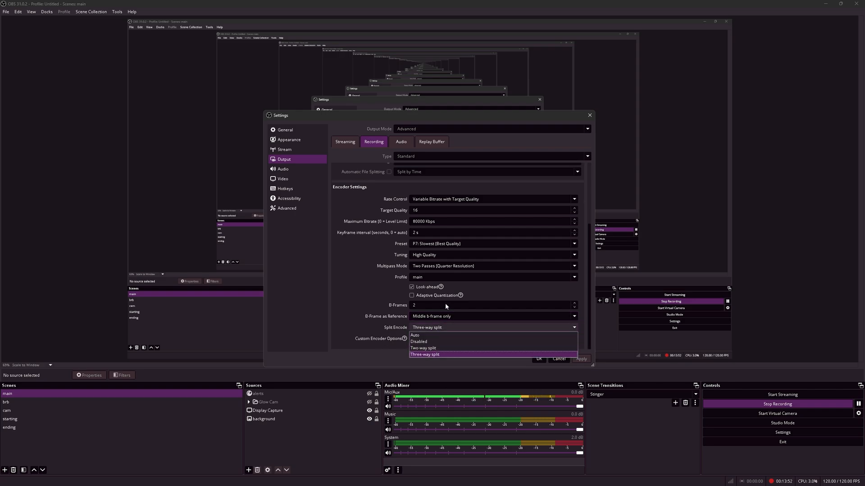
{"action": "mouse_move", "coordinate": [431, 342]}
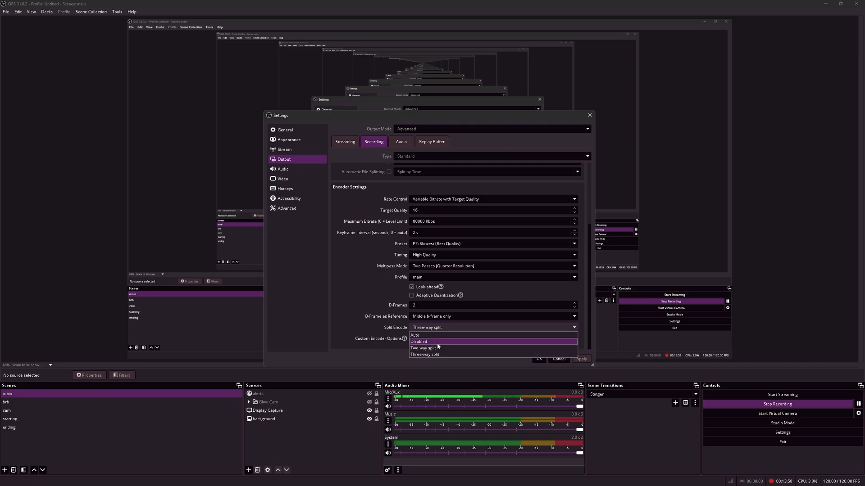
{"action": "mouse_move", "coordinate": [439, 348]}
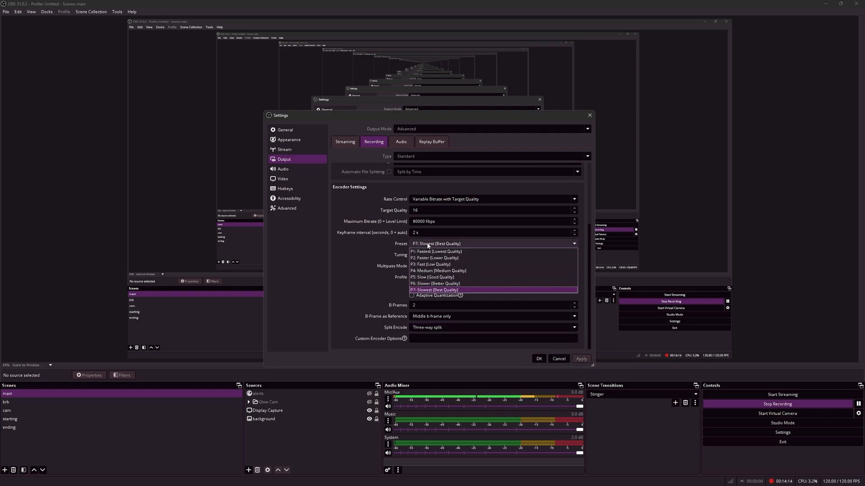
{"action": "left_click", "coordinate": [434, 290]}
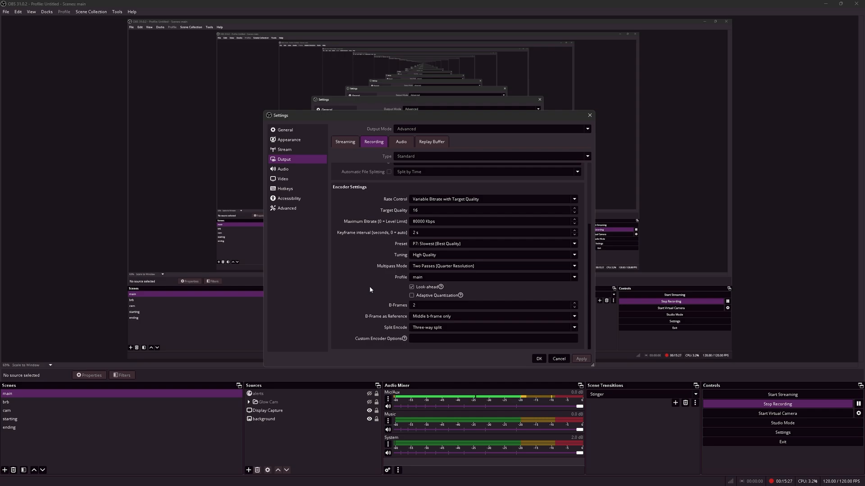
{"action": "left_click", "coordinate": [286, 208]}
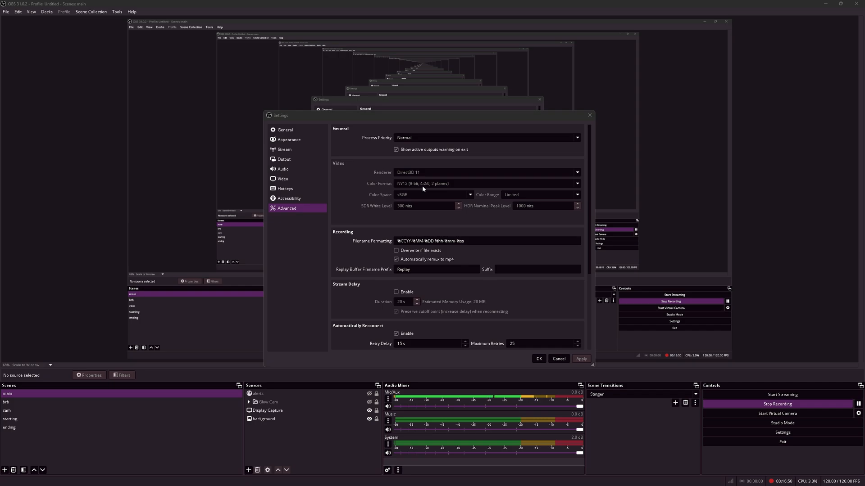
{"action": "mouse_move", "coordinate": [402, 189]}
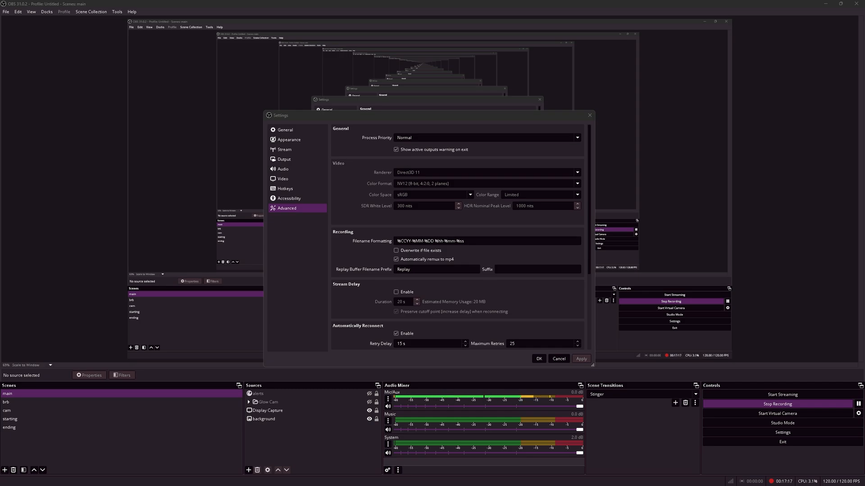
{"action": "mouse_move", "coordinate": [43, 47]}
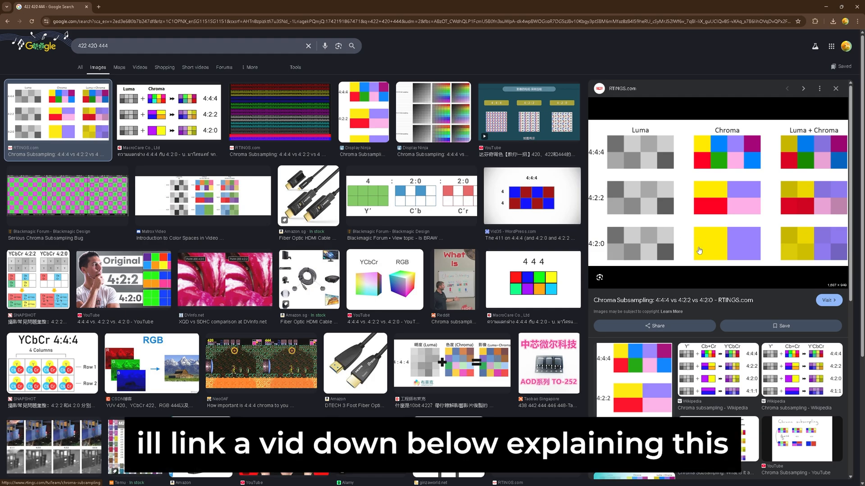
{"action": "mouse_move", "coordinate": [653, 204]}
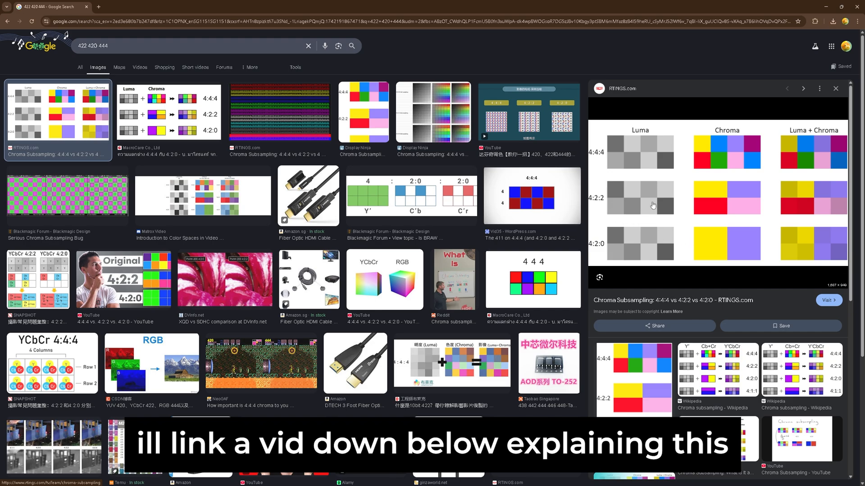
{"action": "mouse_move", "coordinate": [753, 181]}
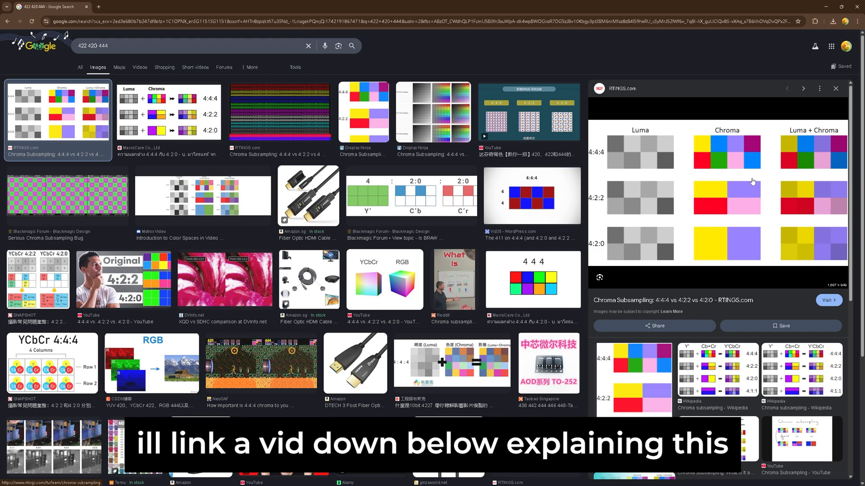
{"action": "mouse_move", "coordinate": [751, 179]}
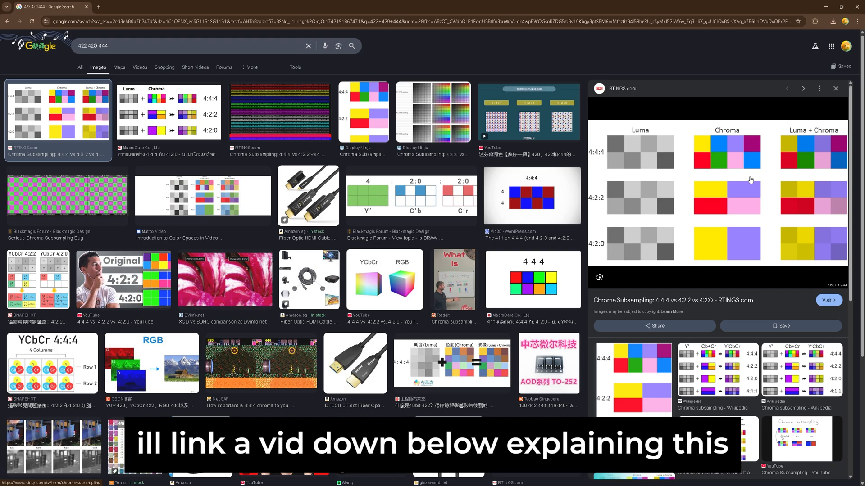